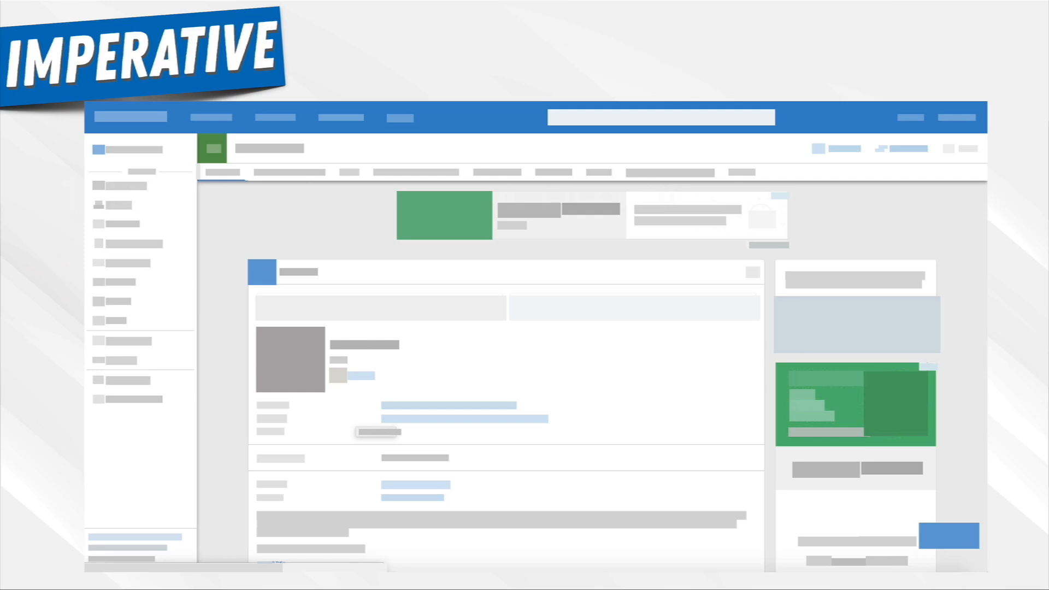
mouse_move(381, 246)
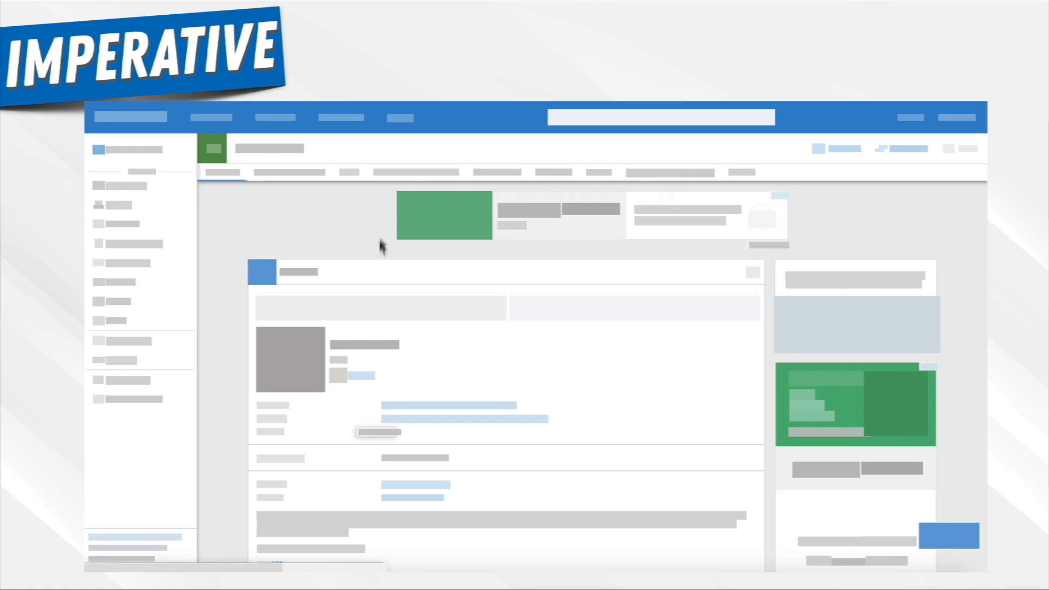
mouse_move(447, 299)
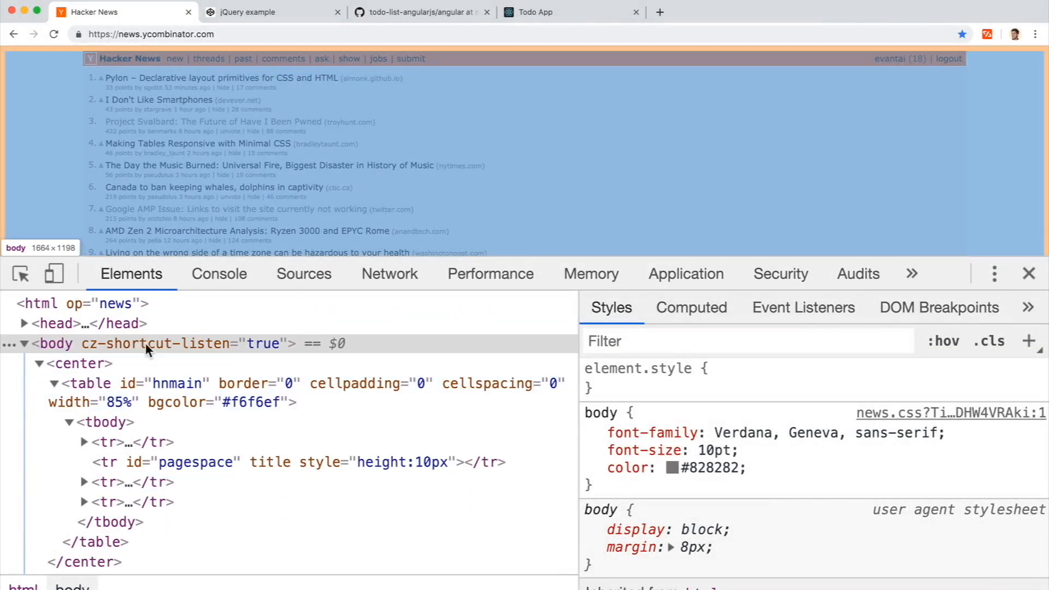
mouse_move(204, 346)
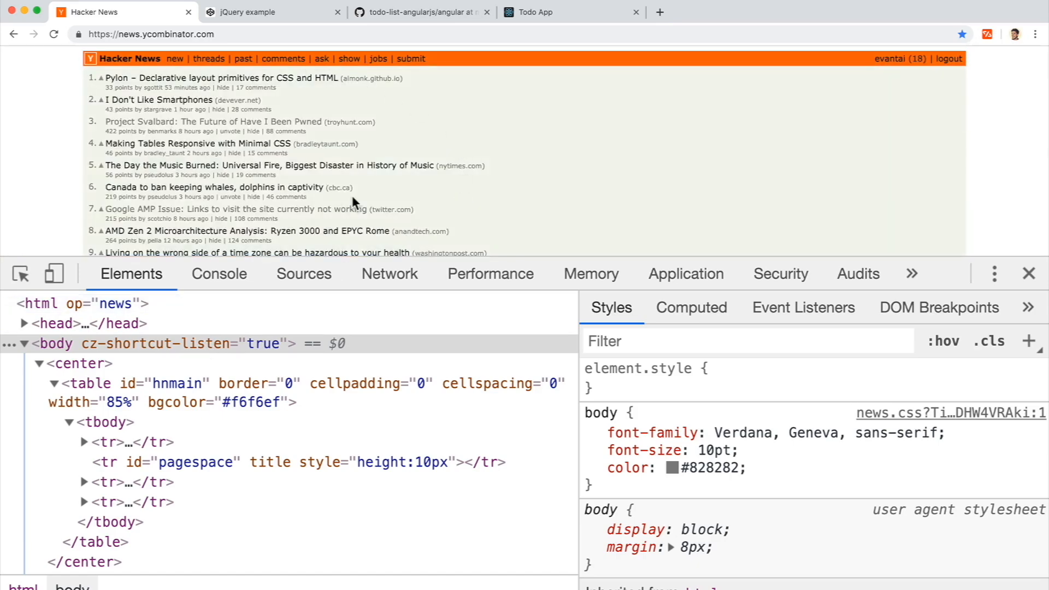
Step: Inspect the '422 points' text of story 3 to reveal its score span in the Elements tree
scroll("down", 3)
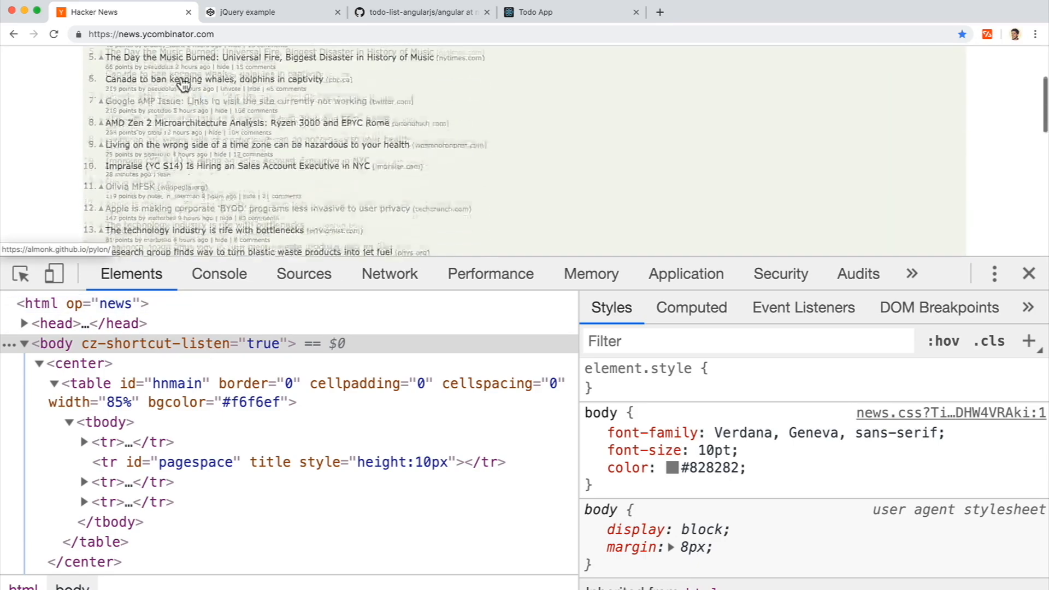
scroll("up", 3)
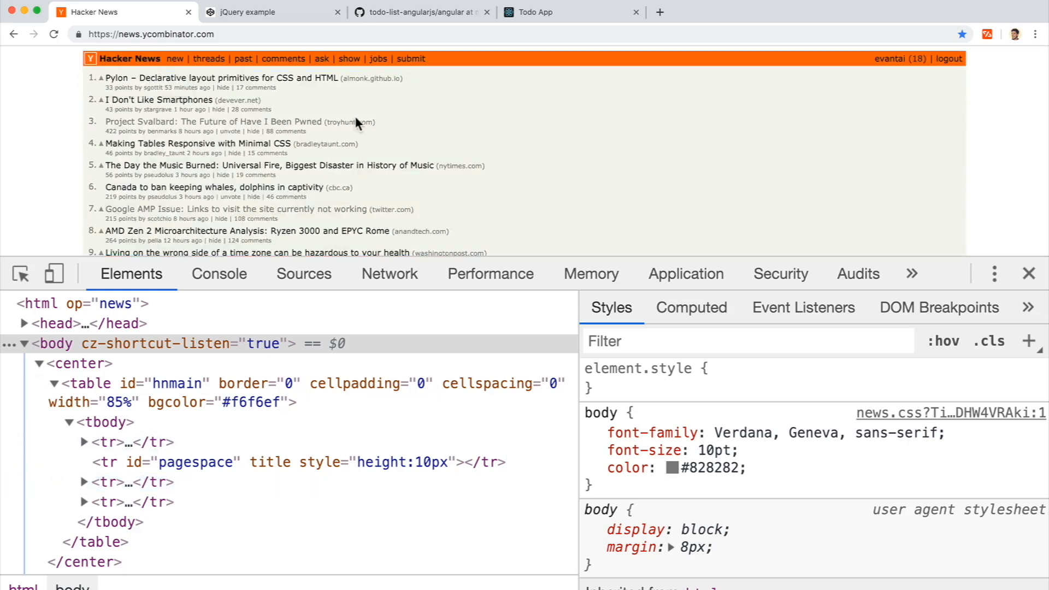
mouse_move(127, 130)
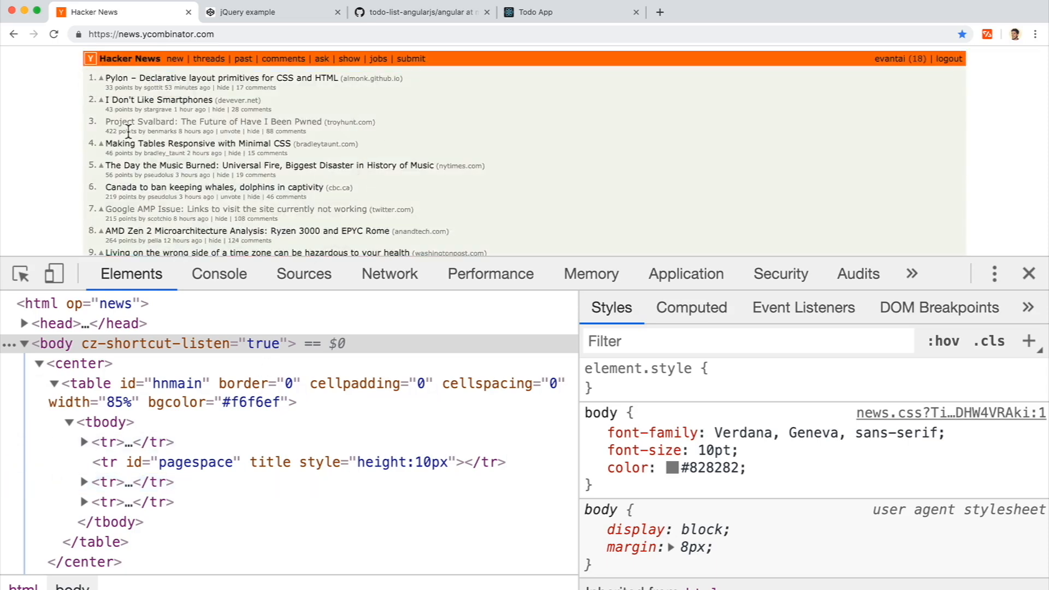
right_click(127, 131)
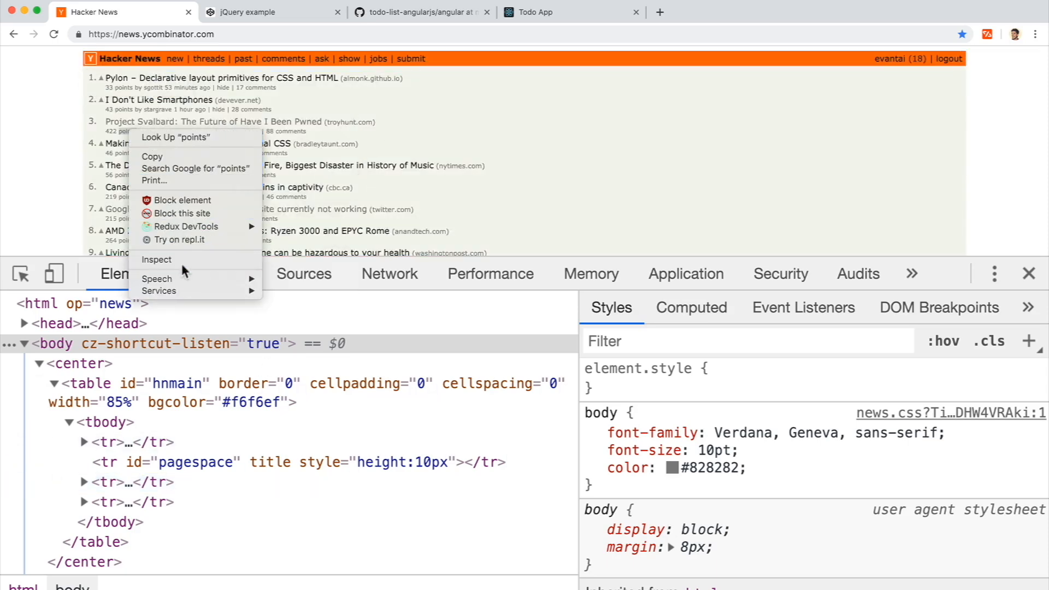
left_click(156, 260)
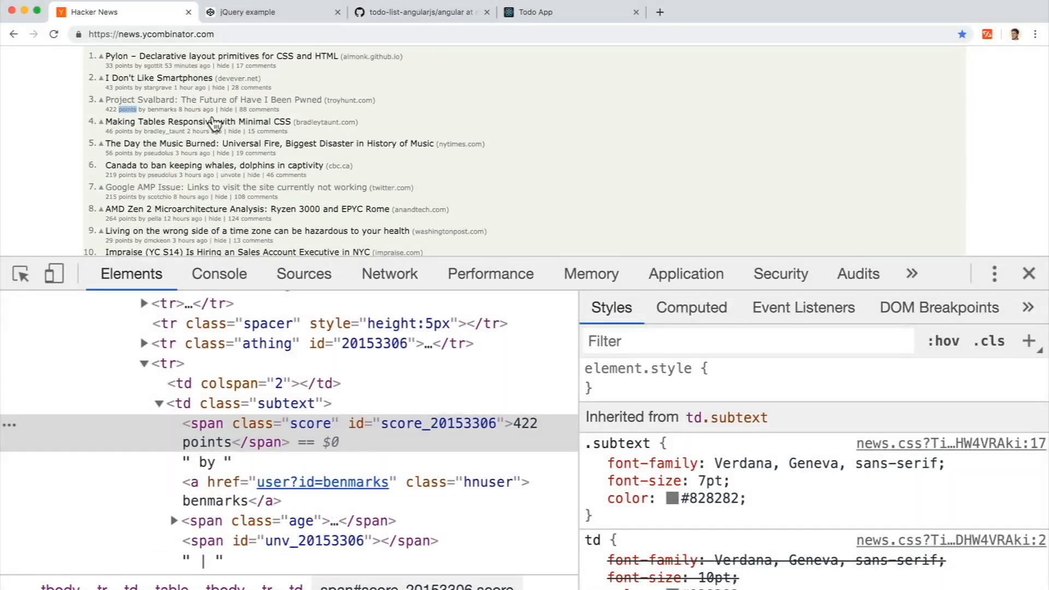
mouse_move(100, 101)
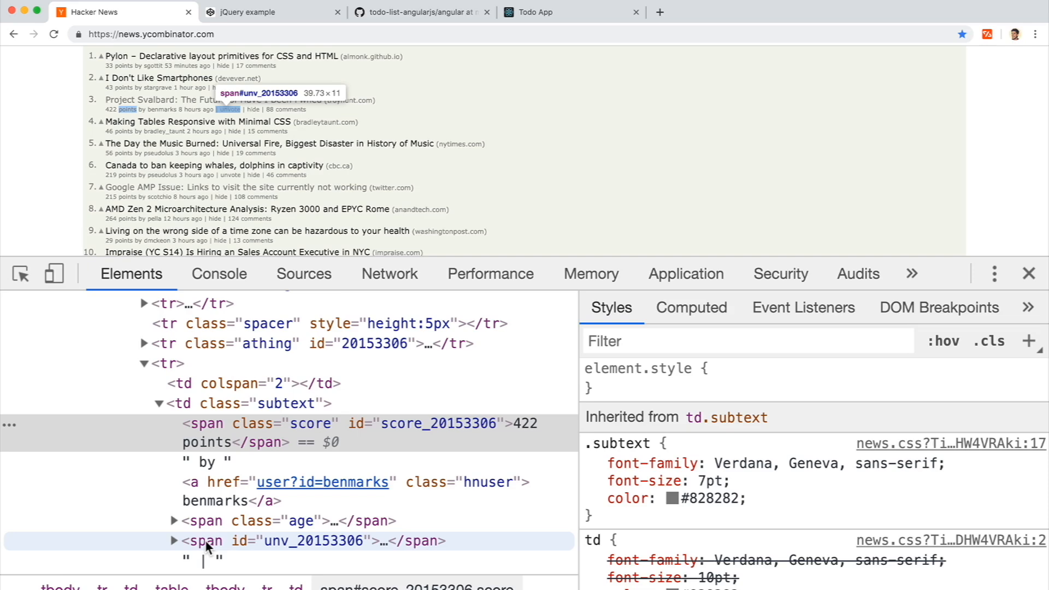
scroll("up", 3)
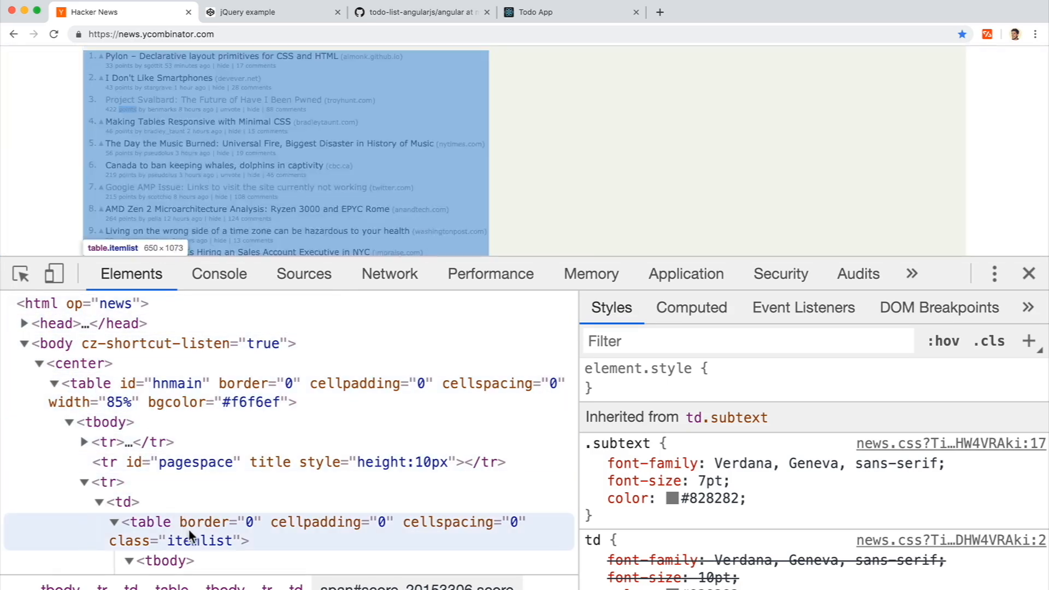
Step: Show the Console listing getElementById, createElement, appendChild and addEventListener
left_click(218, 273)
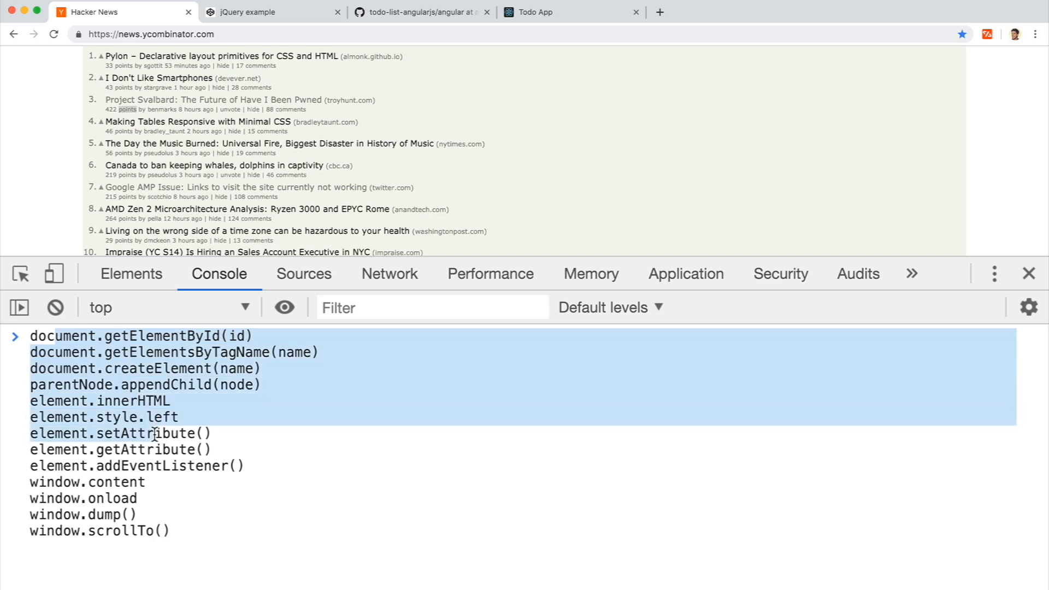
left_click(148, 498)
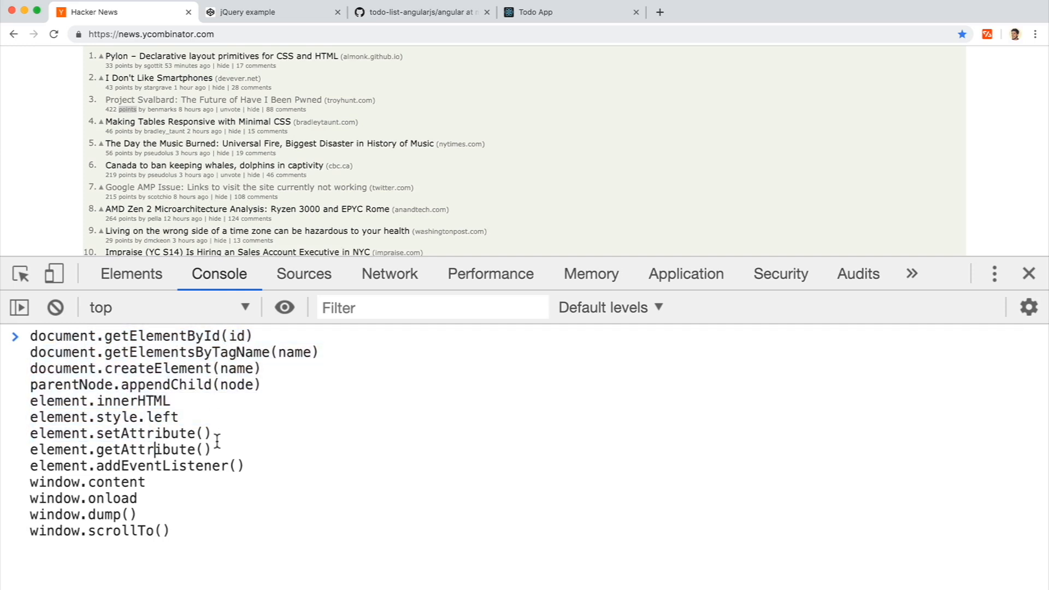
mouse_move(255, 196)
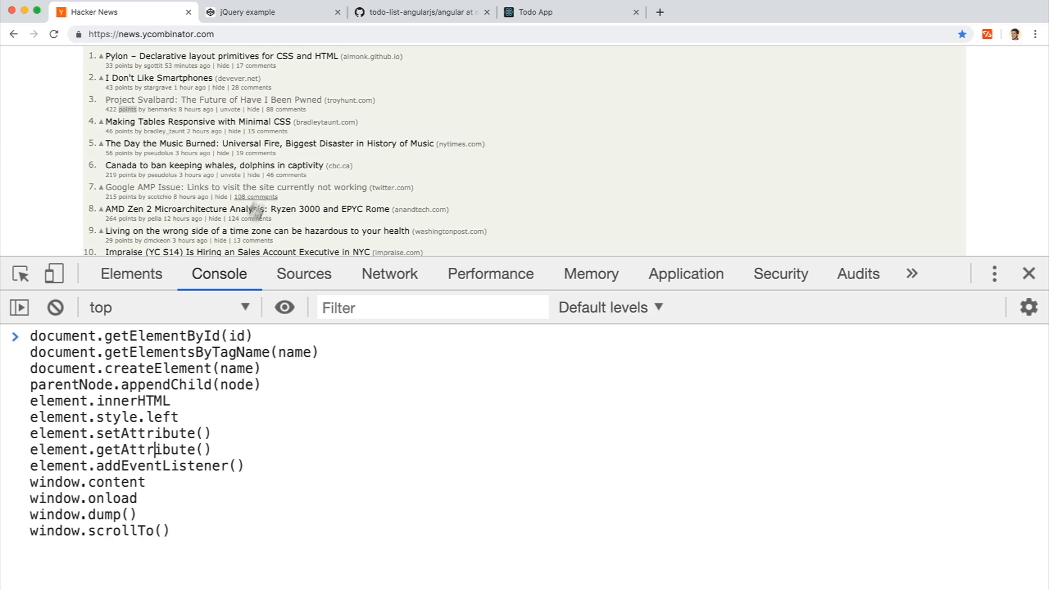
mouse_move(101, 401)
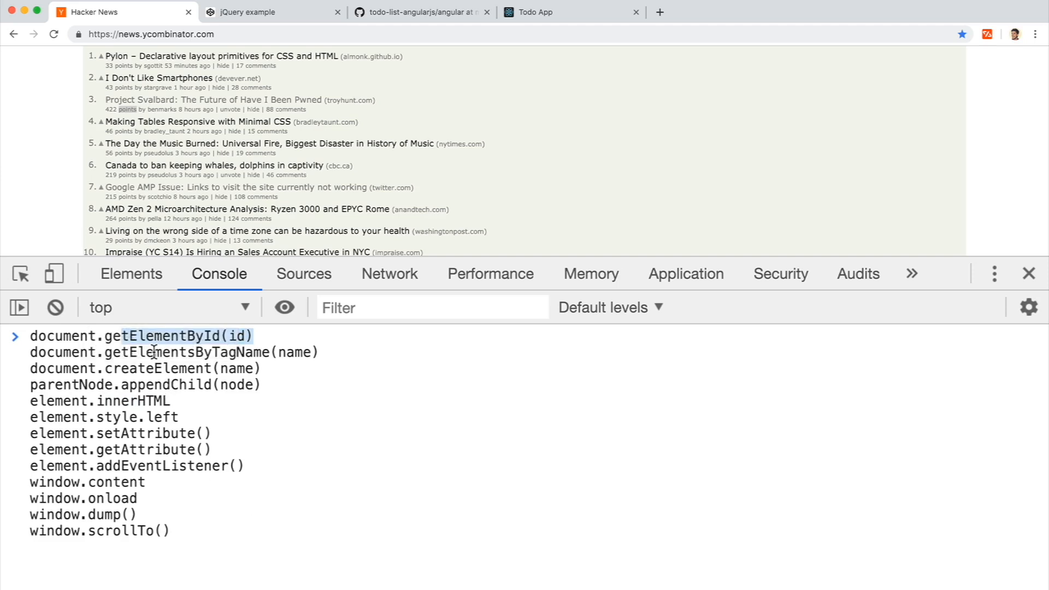
left_click(174, 352)
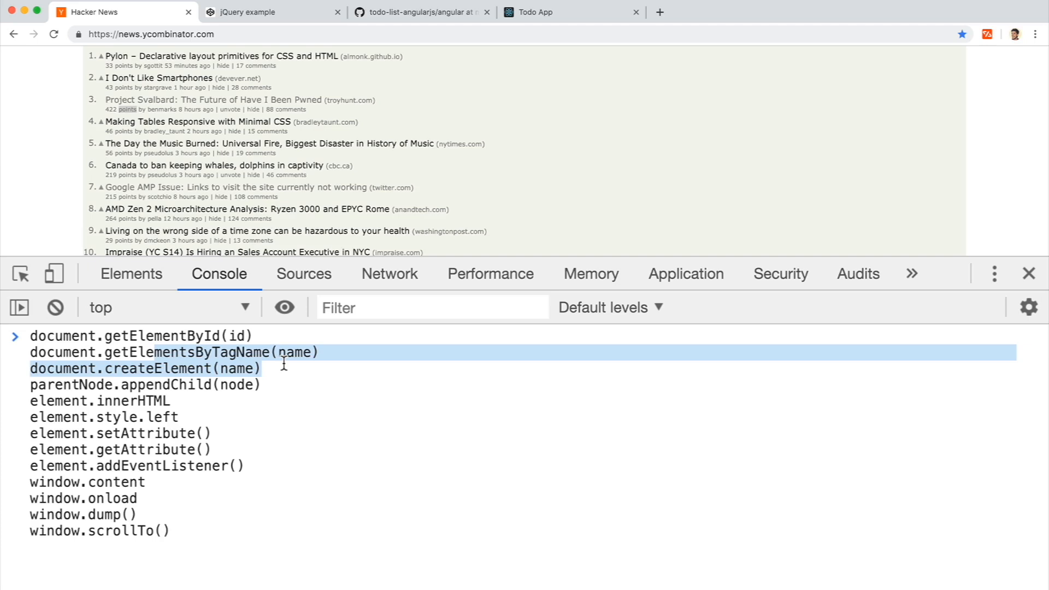
mouse_move(224, 368)
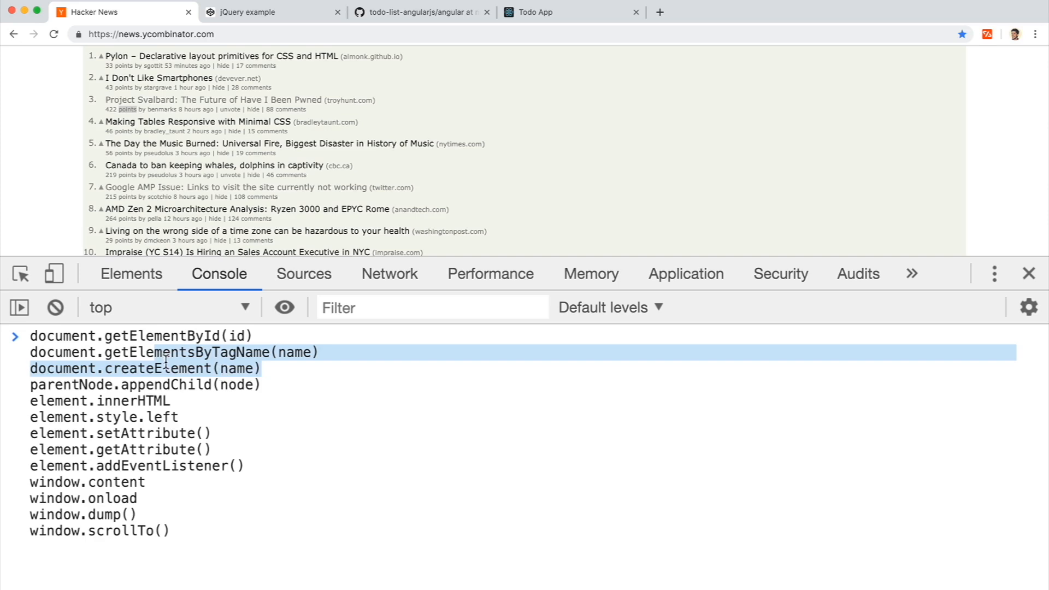
Step: View the CodePen jQuery to-do example, then return to the 'Imperative' slide
left_click(271, 12)
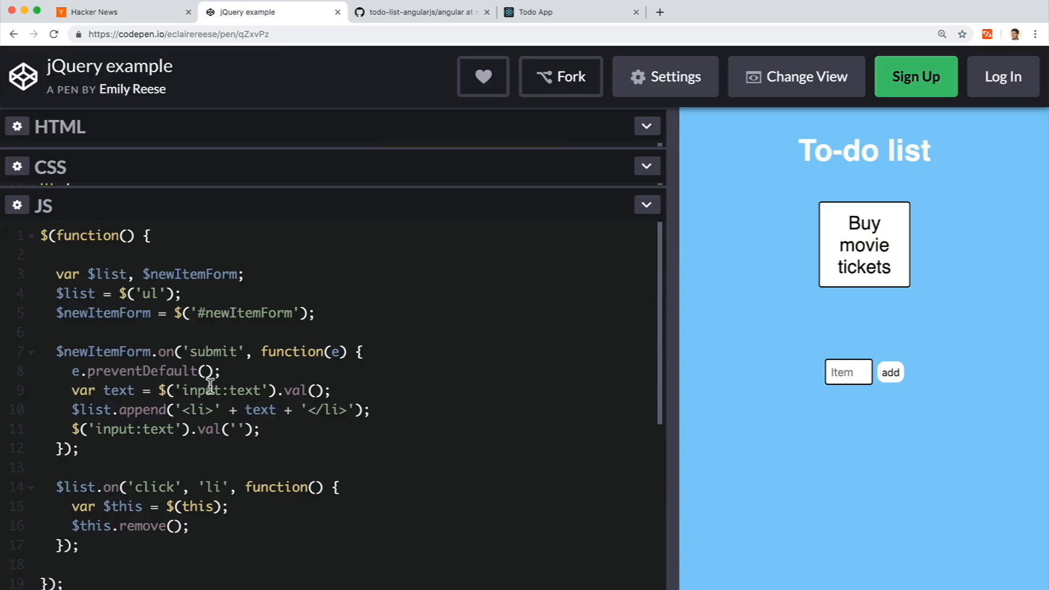
left_click(100, 12)
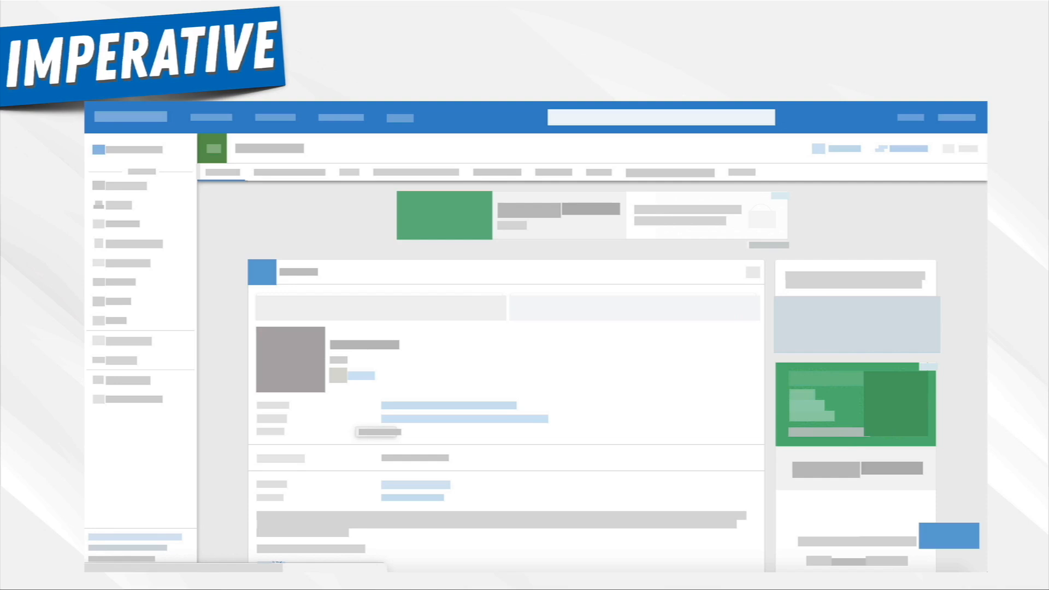
mouse_move(448, 252)
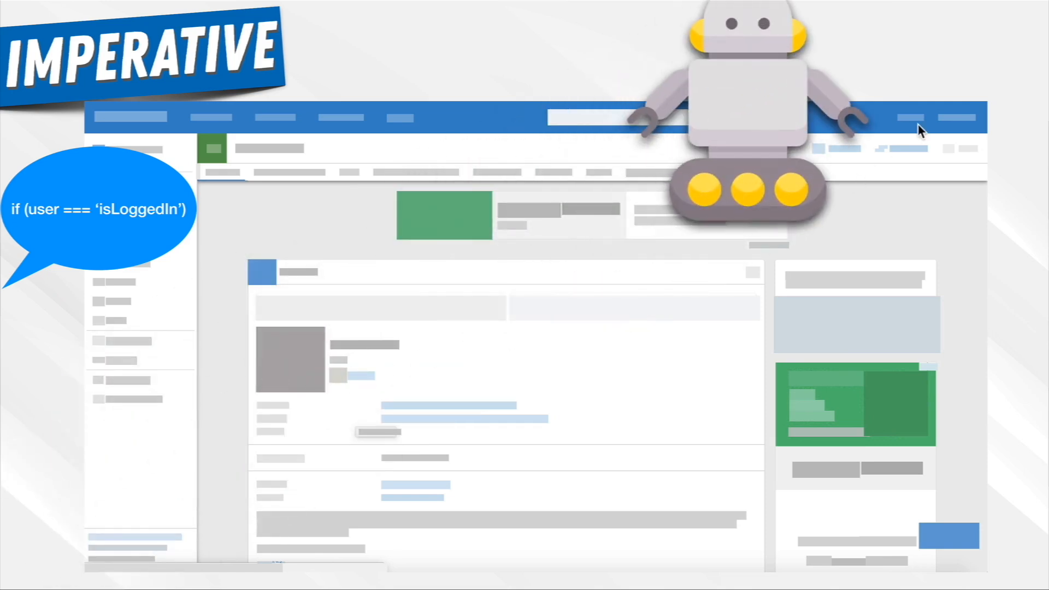
mouse_move(895, 126)
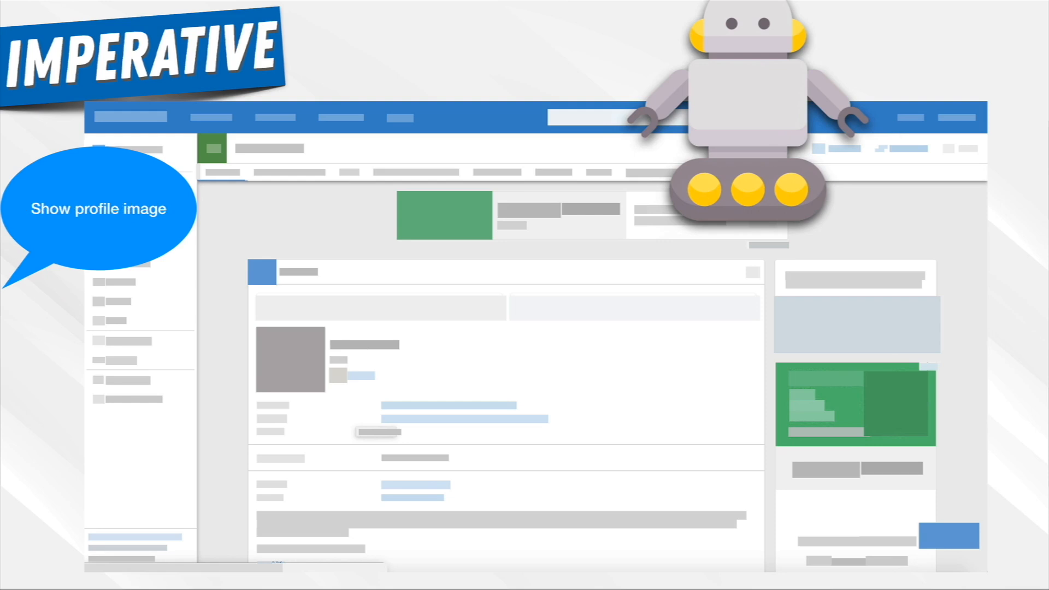
mouse_move(244, 267)
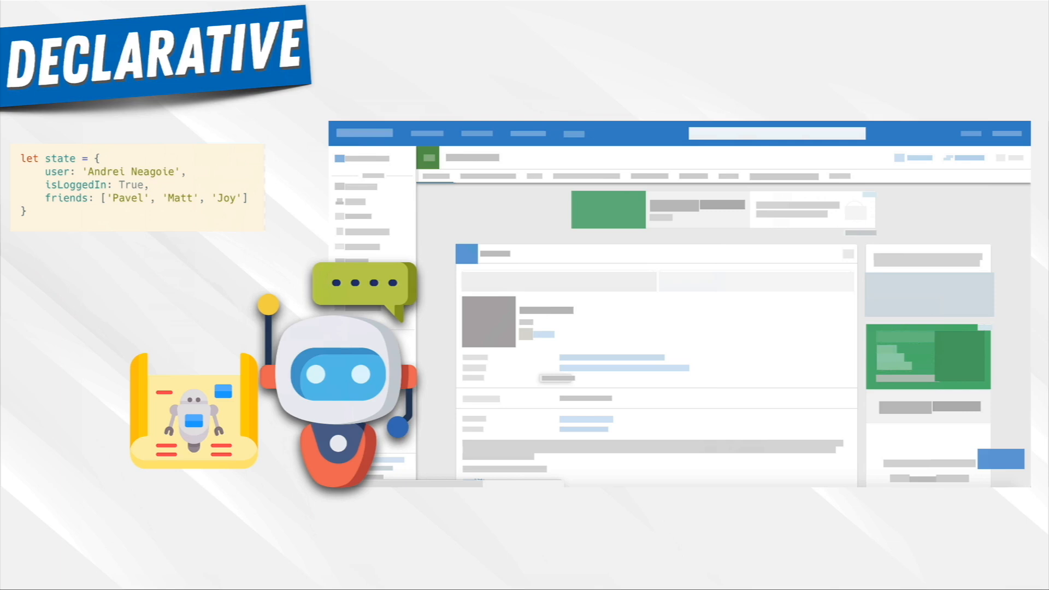
mouse_move(259, 426)
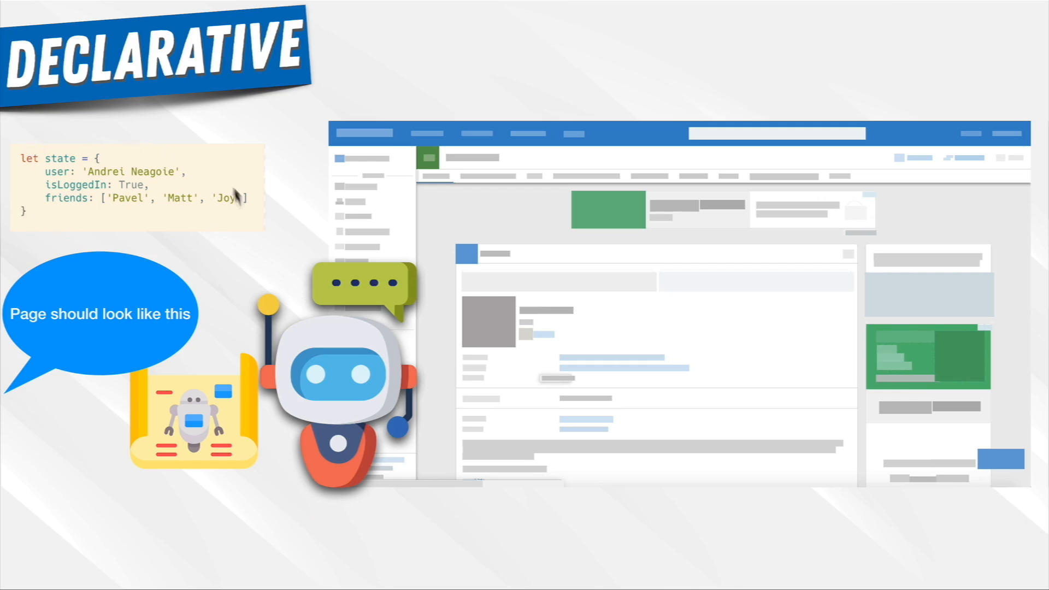
mouse_move(117, 196)
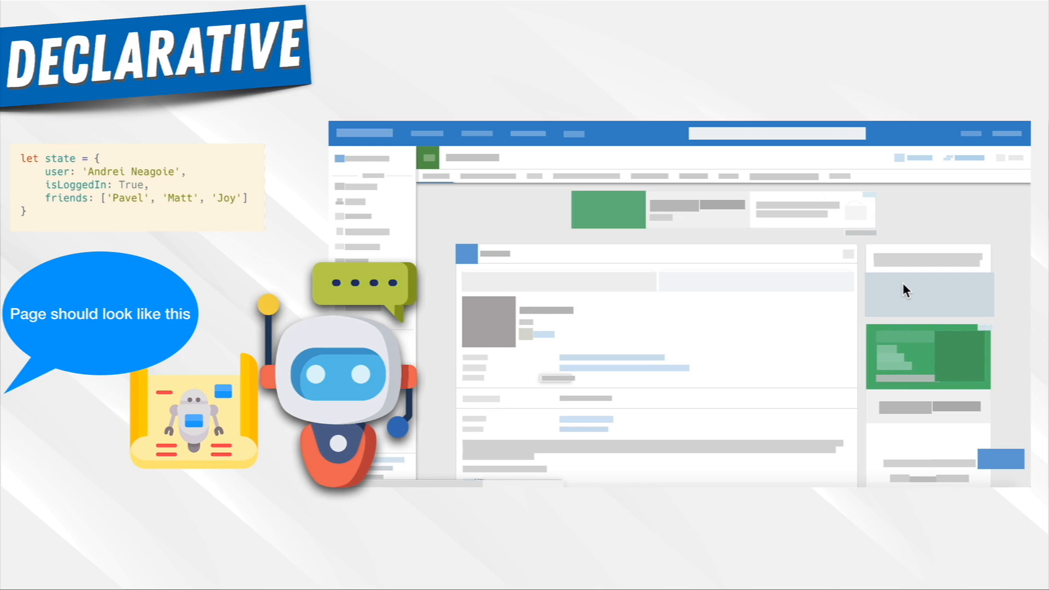
mouse_move(84, 163)
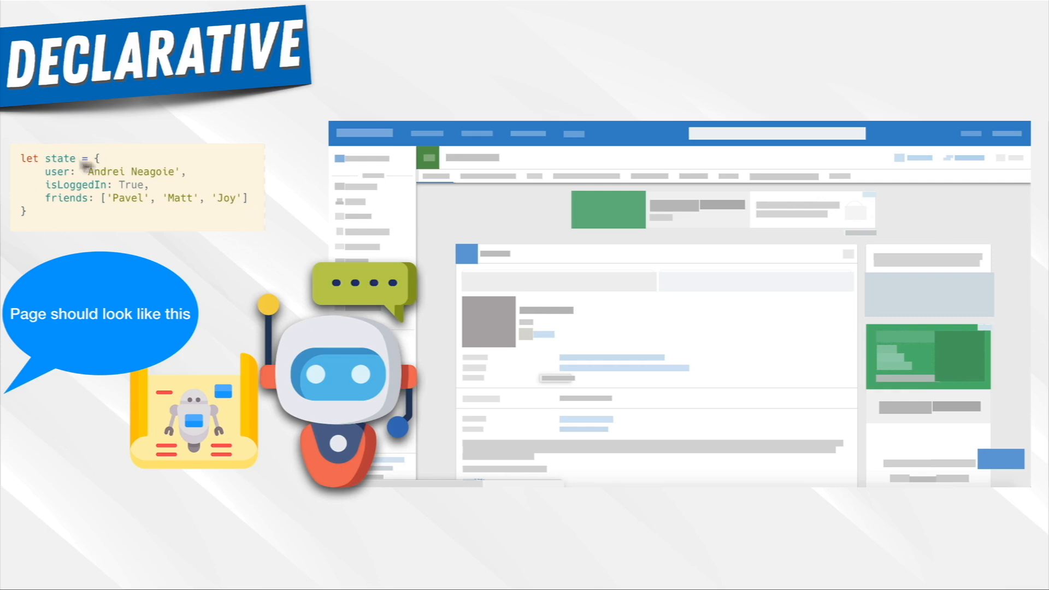